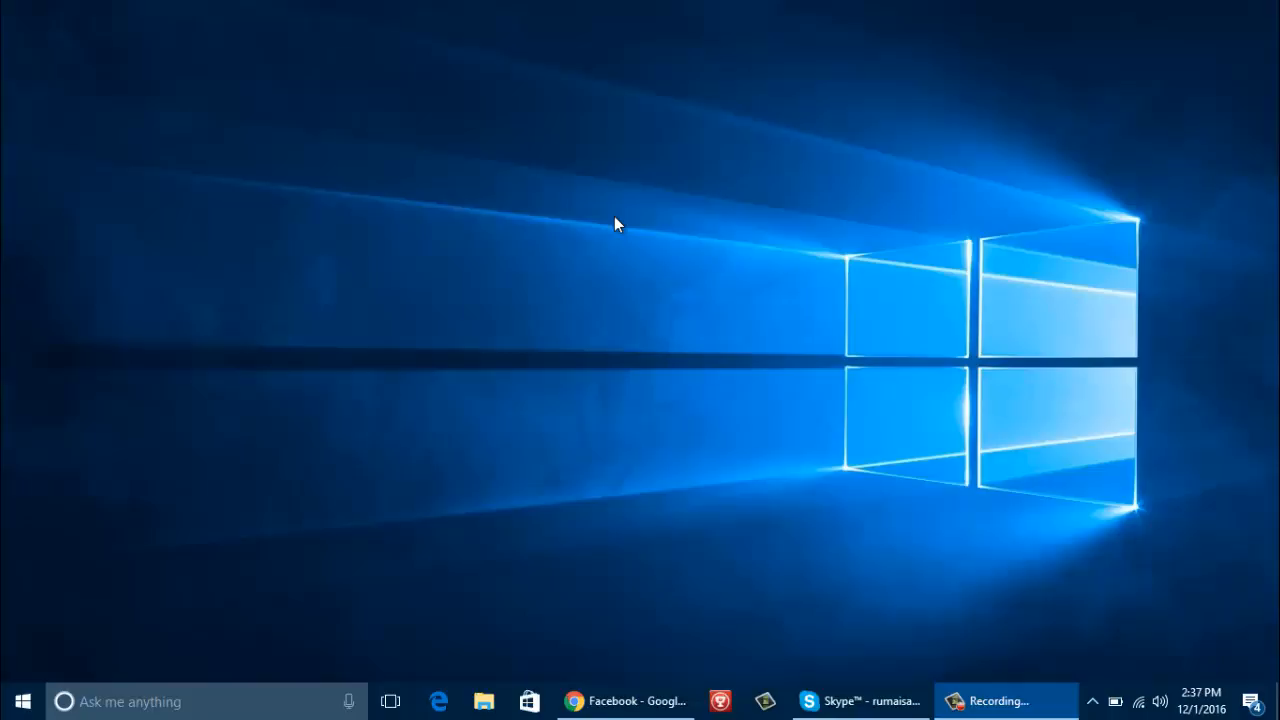
pyautogui.moveTo(672, 156)
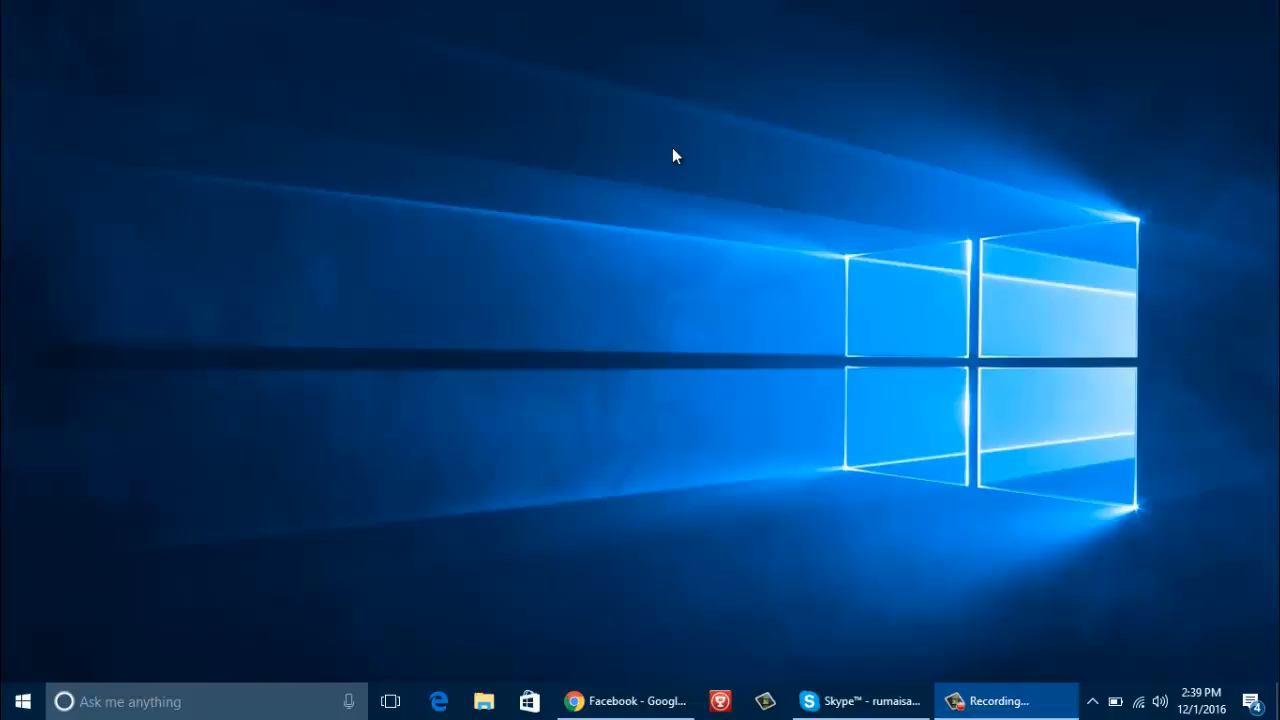
pyautogui.moveTo(704, 164)
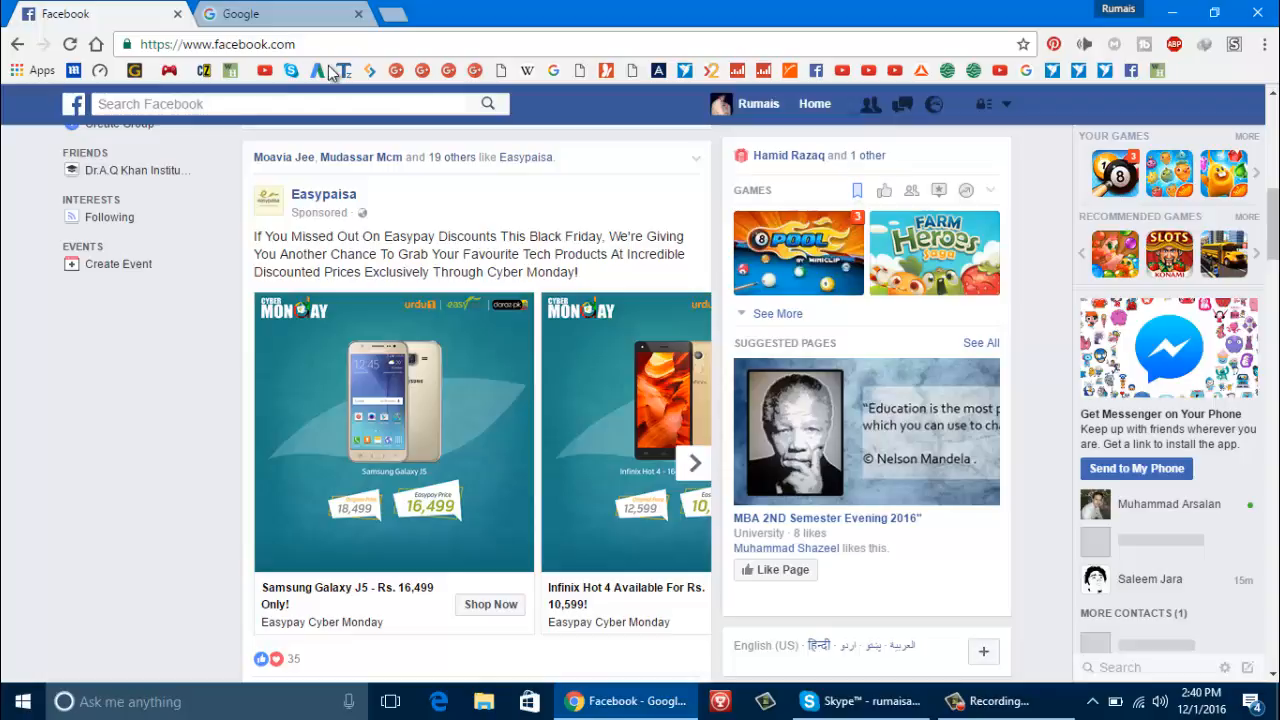
# Go to facebook.com/help/delete_account from the address bar to reach the Delete My Account page
pyautogui.click(216, 44)
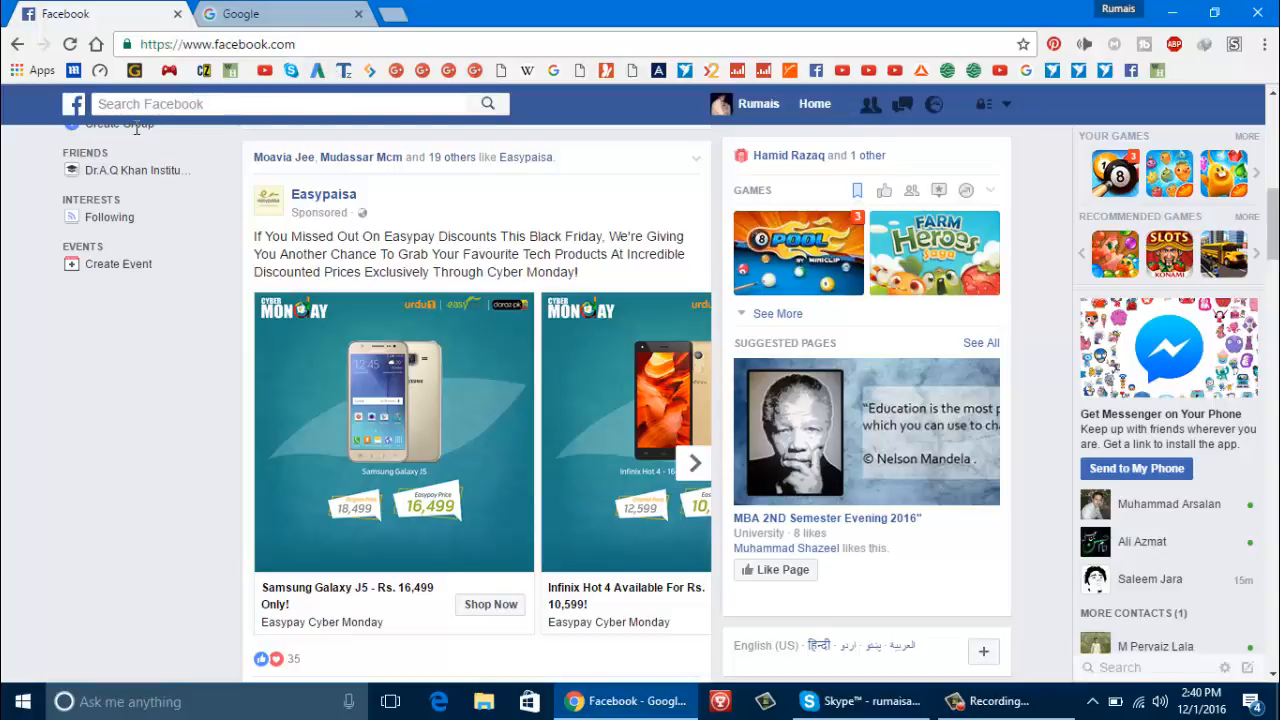
pyautogui.moveTo(144, 384)
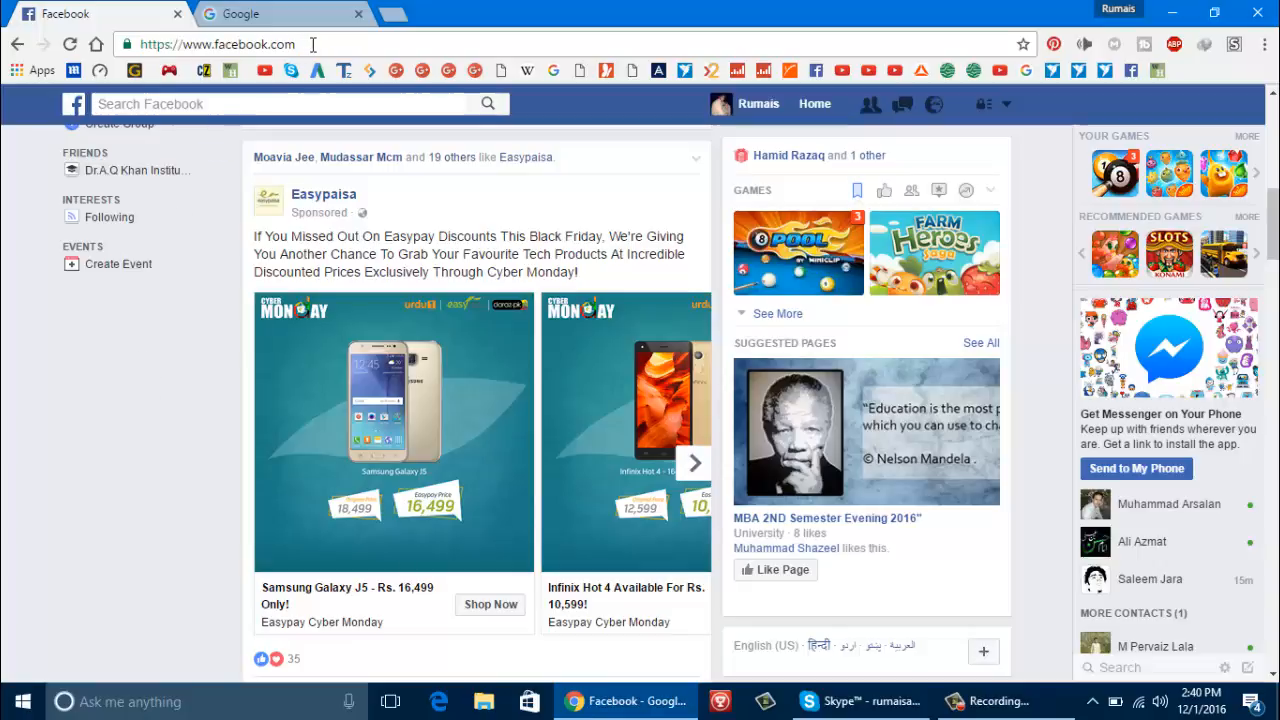
pyautogui.click(220, 44)
pyautogui.write('/help/delete_account')
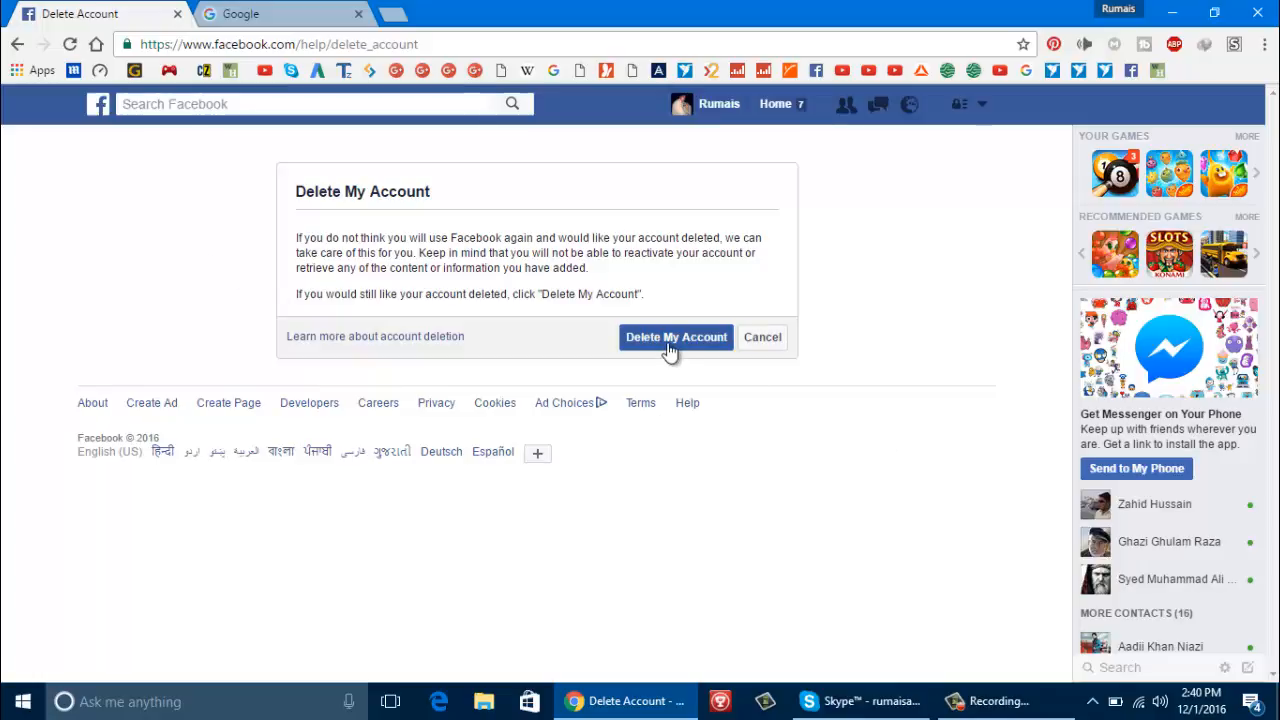
# Request permanent deletion, fill in the password and the captcha text 'mvvkhg', and confirm with OK
pyautogui.click(676, 336)
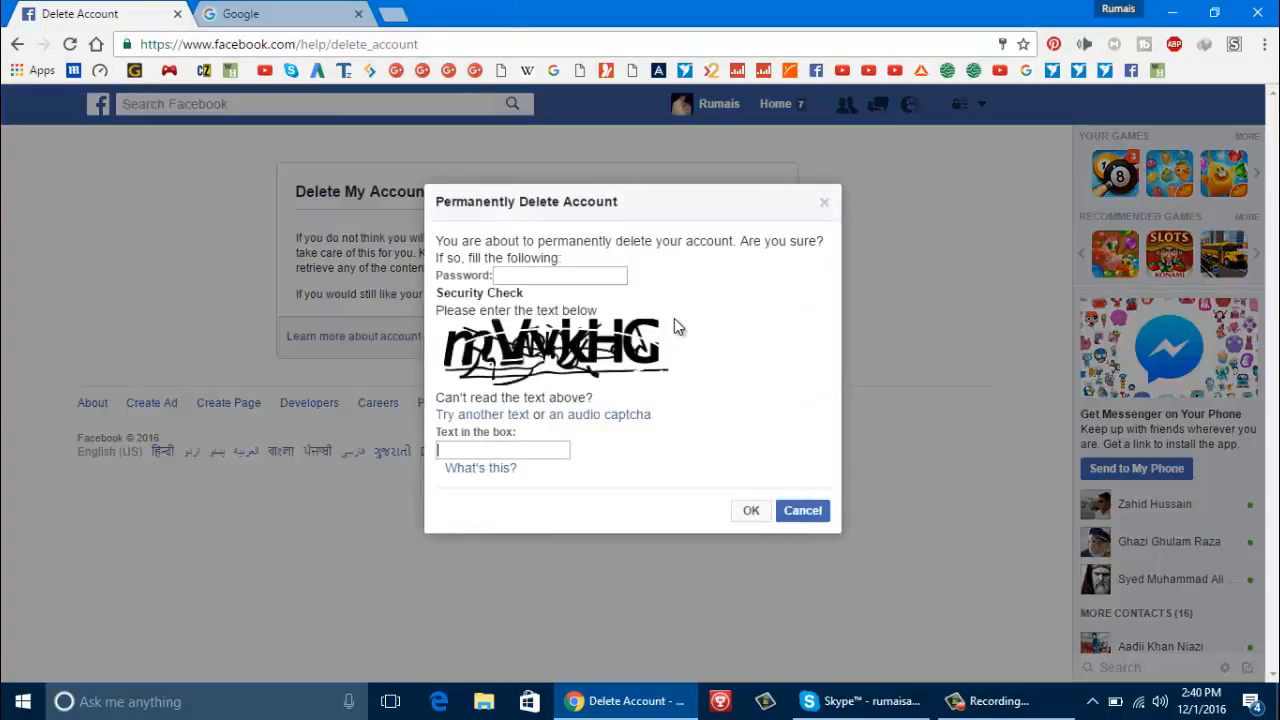
pyautogui.click(560, 276)
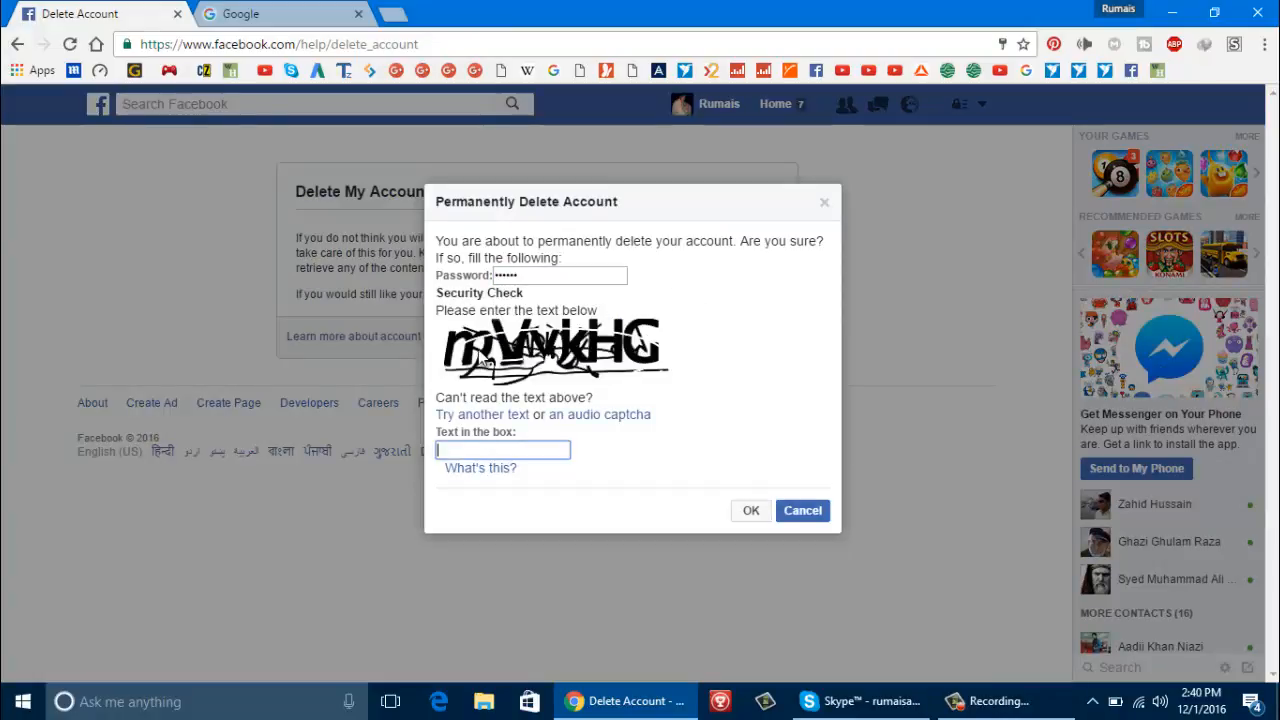
pyautogui.write('mvvkhg')
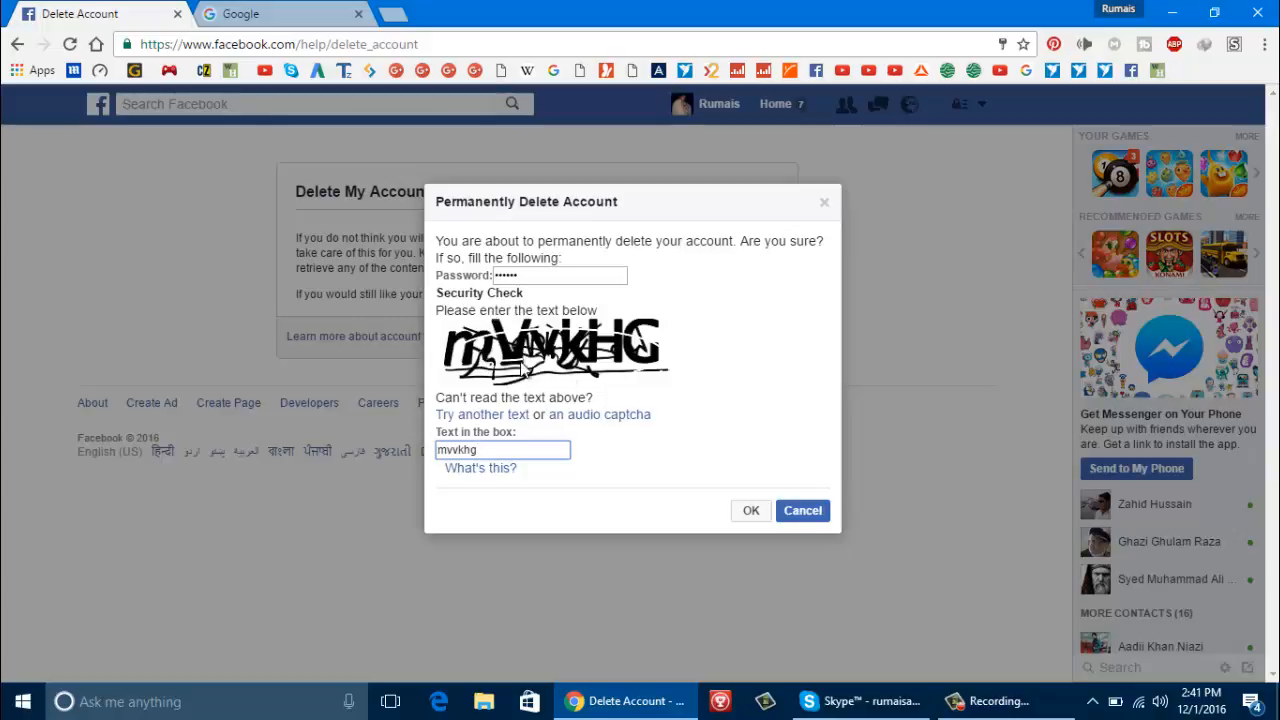
pyautogui.moveTo(752, 512)
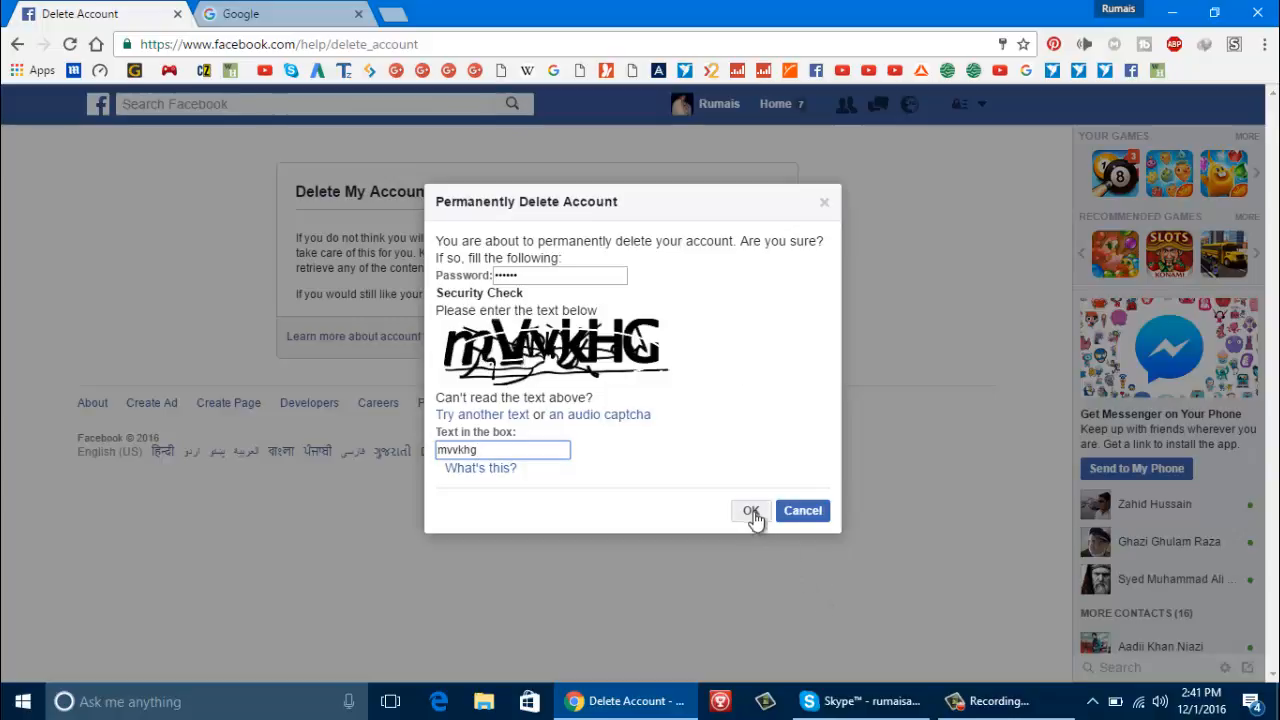
pyautogui.click(752, 512)
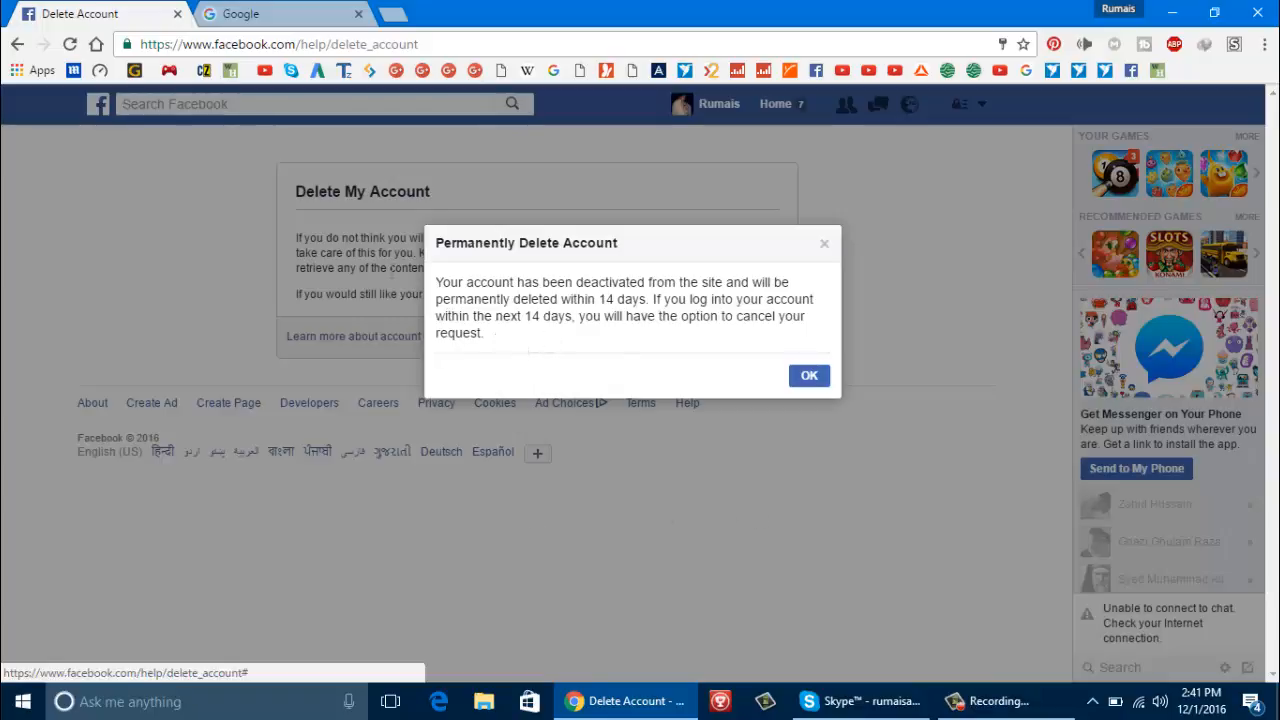
# Dismiss the 14-day deletion notice with OK, landing on the Facebook login page
pyautogui.click(808, 376)
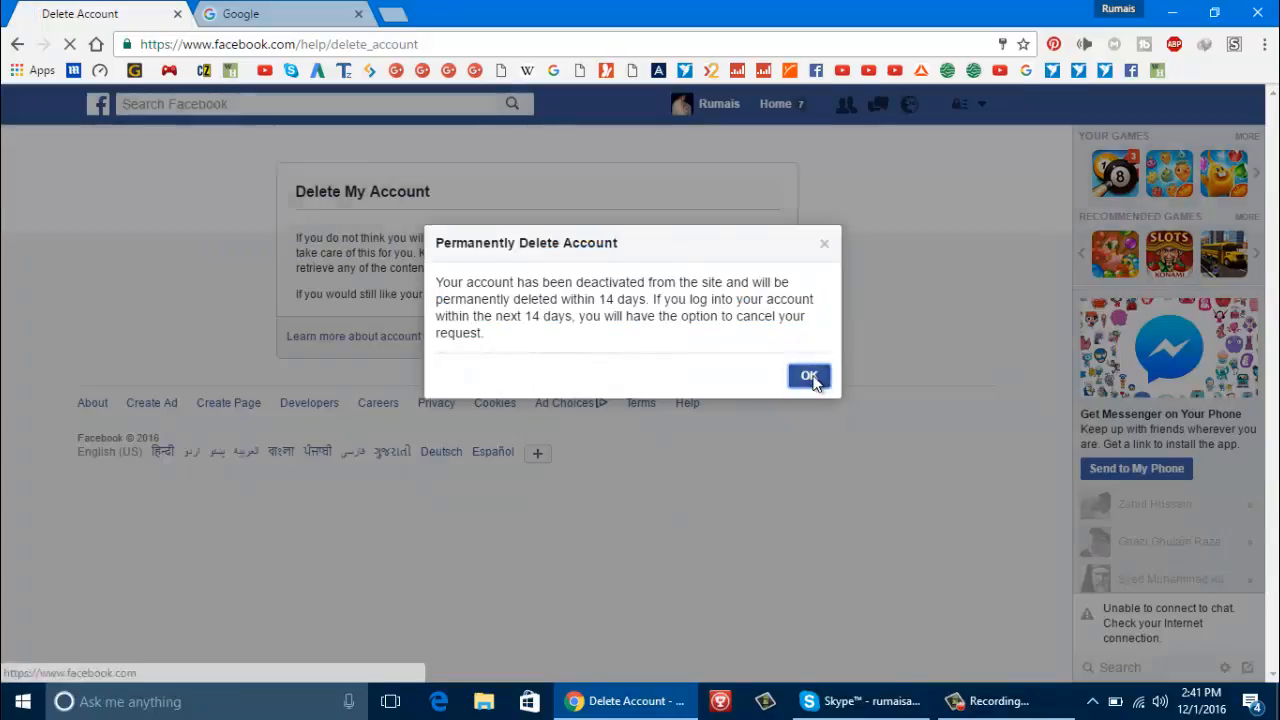
pyautogui.click(808, 376)
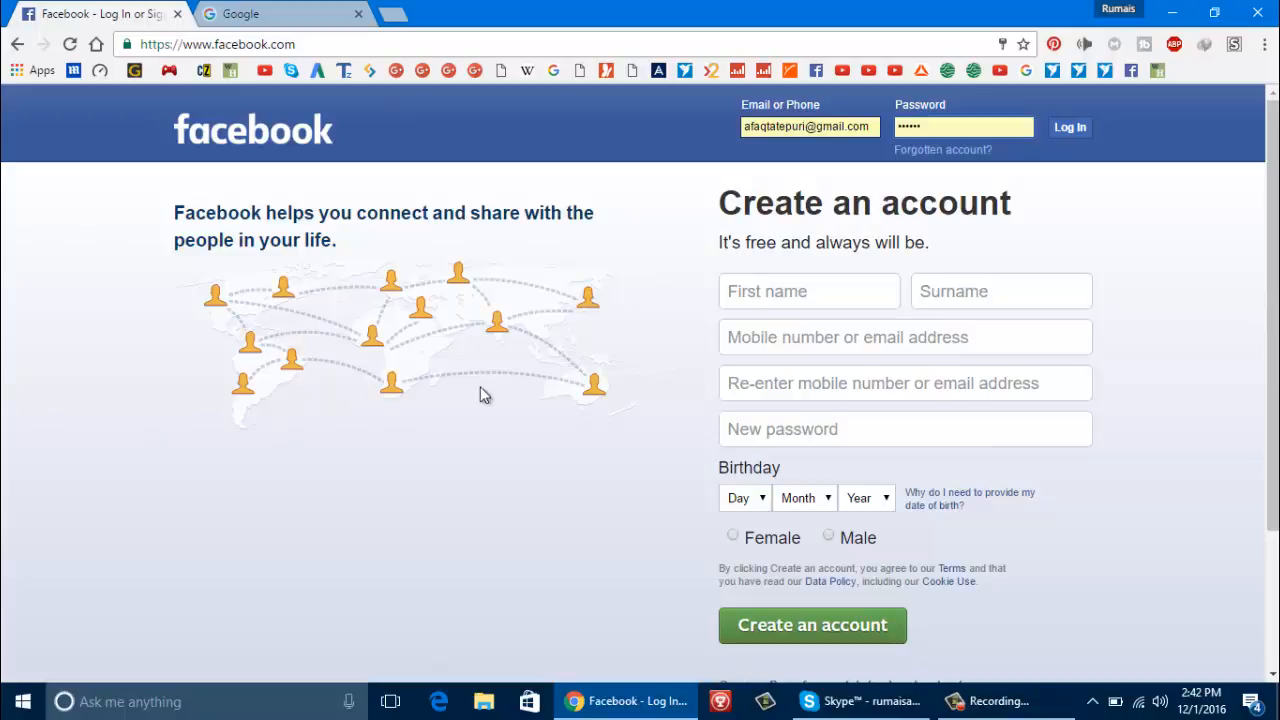
pyautogui.moveTo(140, 260)
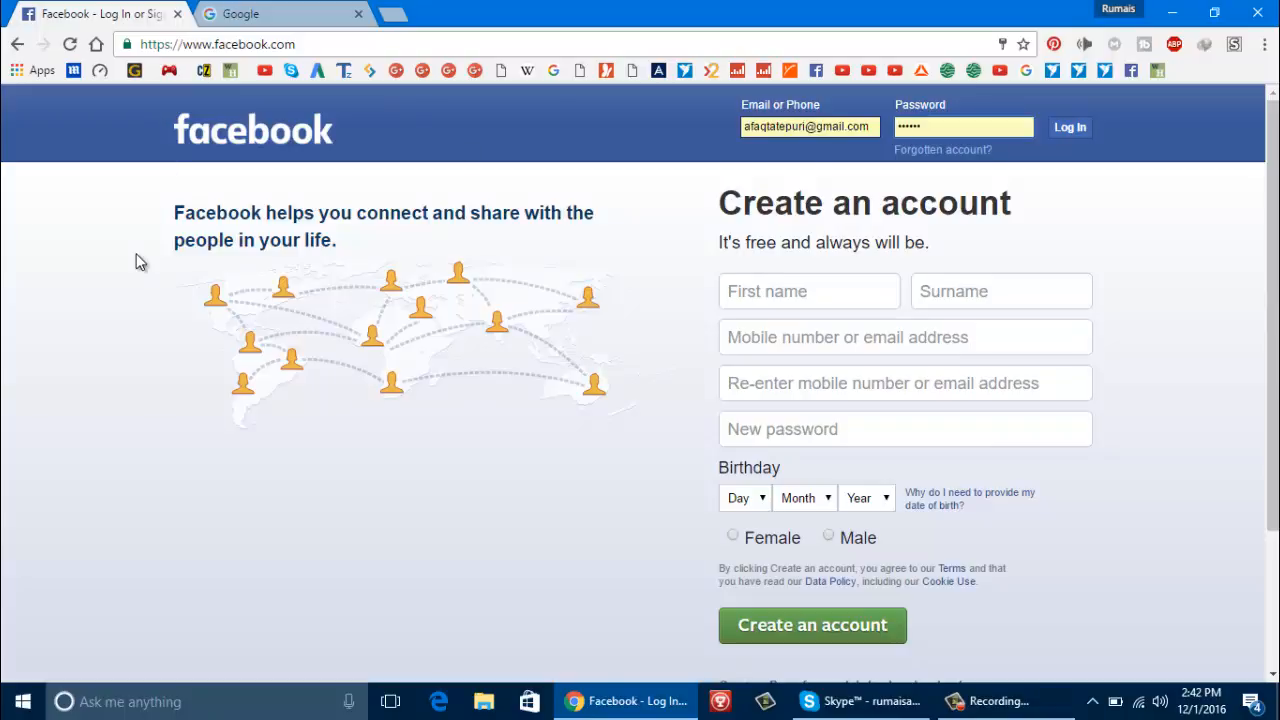
pyautogui.click(964, 128)
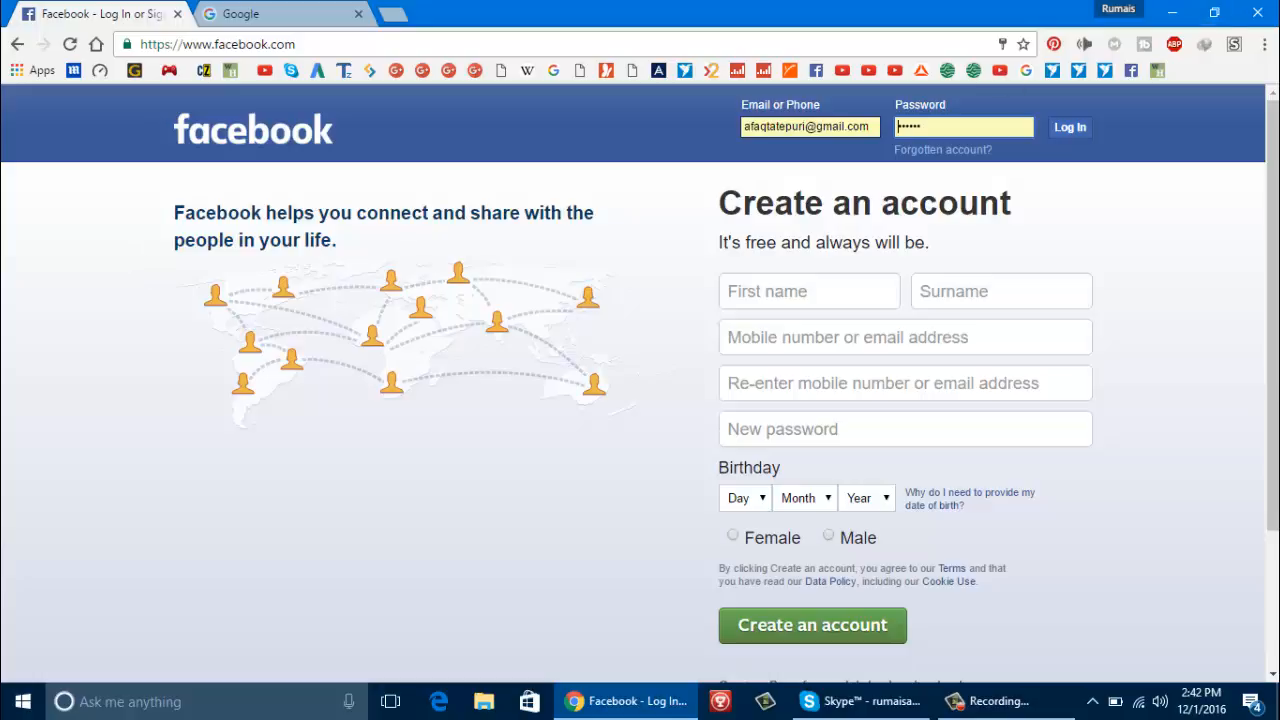